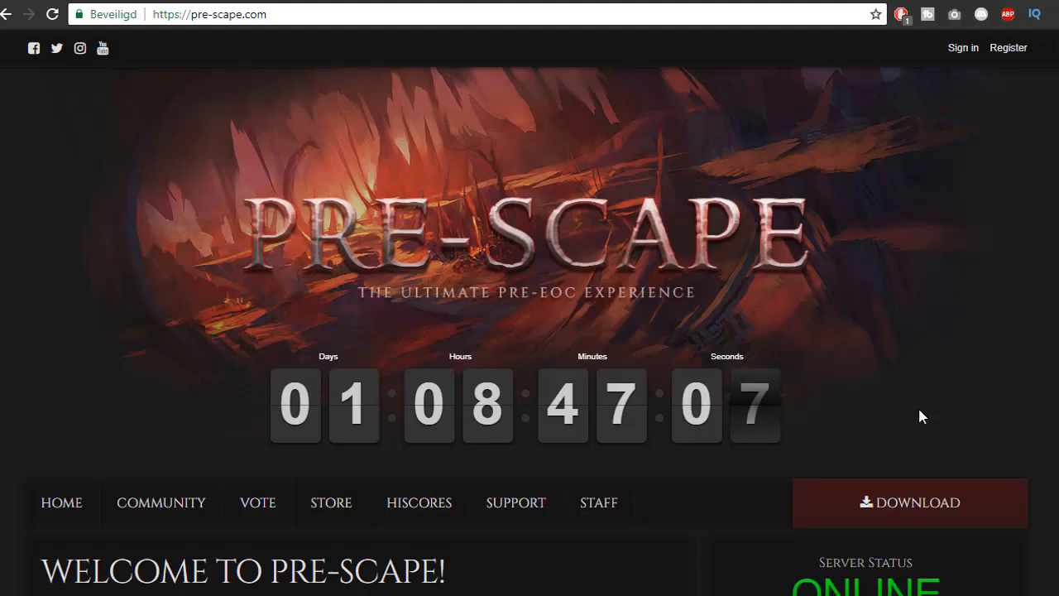
mouse_move(844, 198)
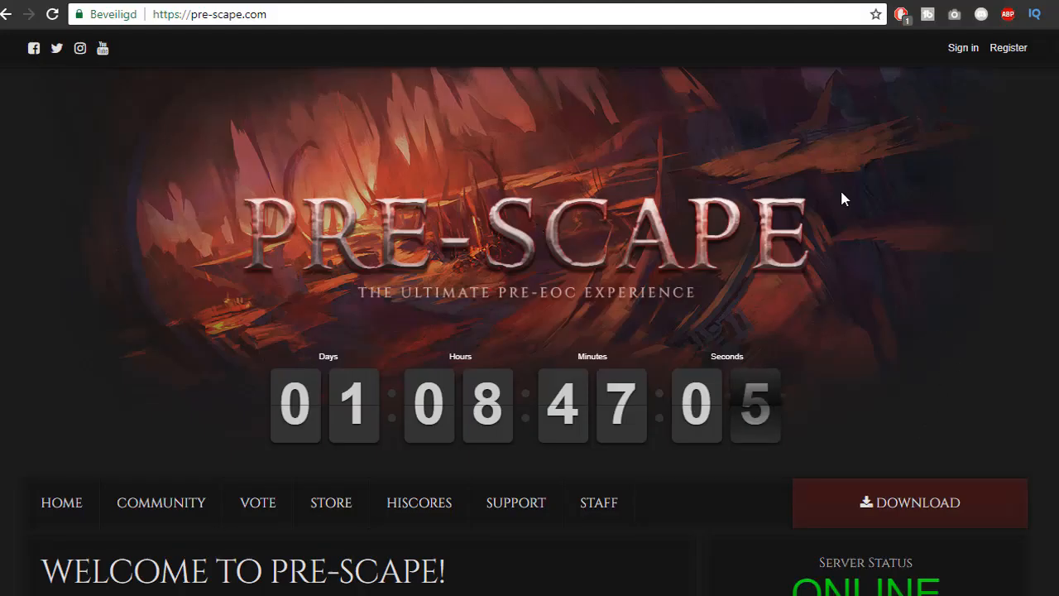
mouse_move(331, 403)
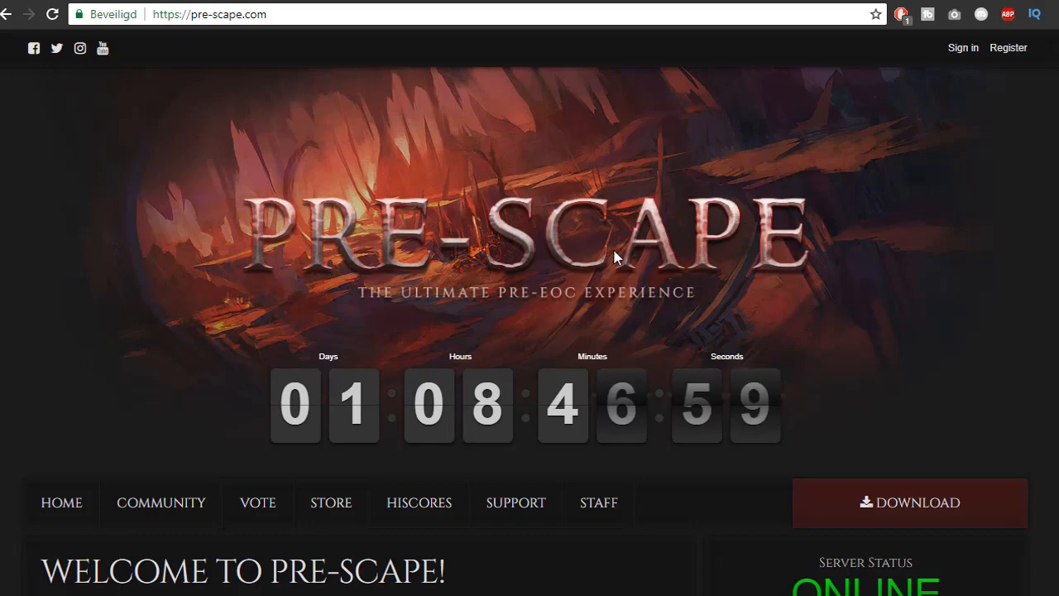
Scroll the home page past the countdown to the Introduction Event (500m OSRS Giveaway) announcement
scroll(down, 3)
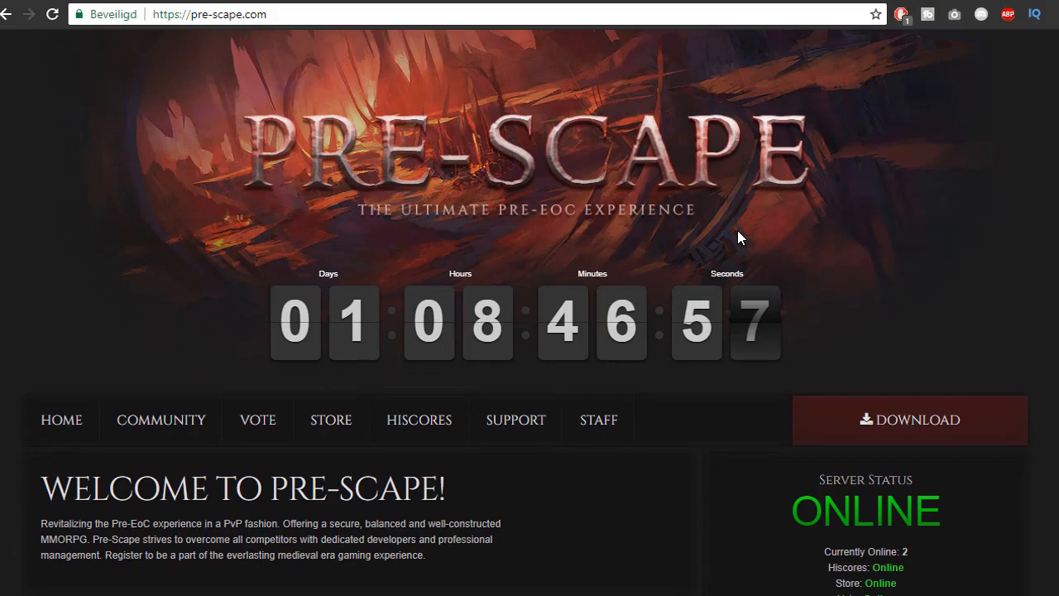
scroll(down, 3)
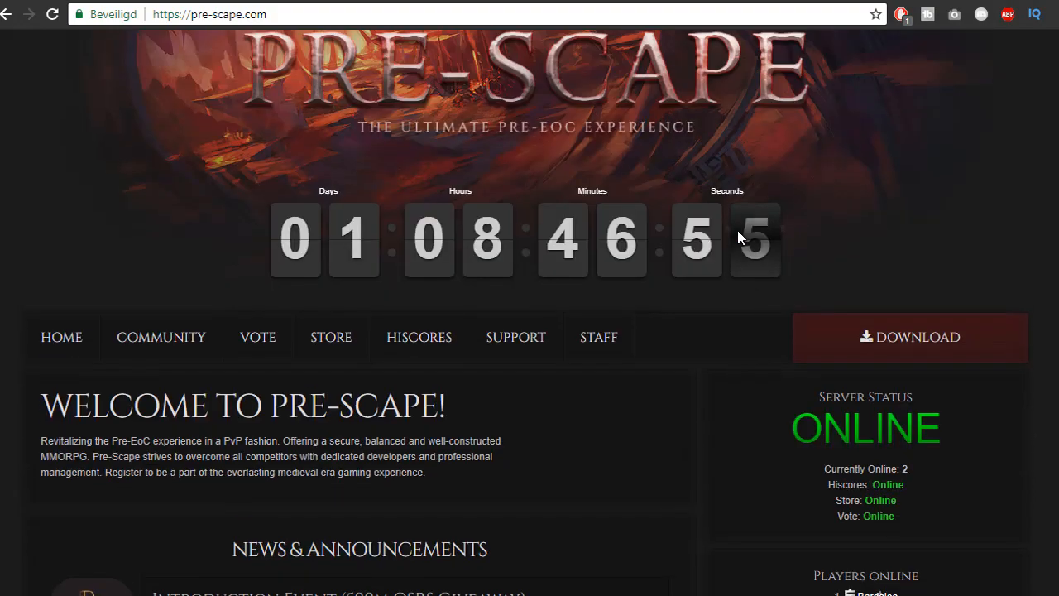
scroll(down, 3)
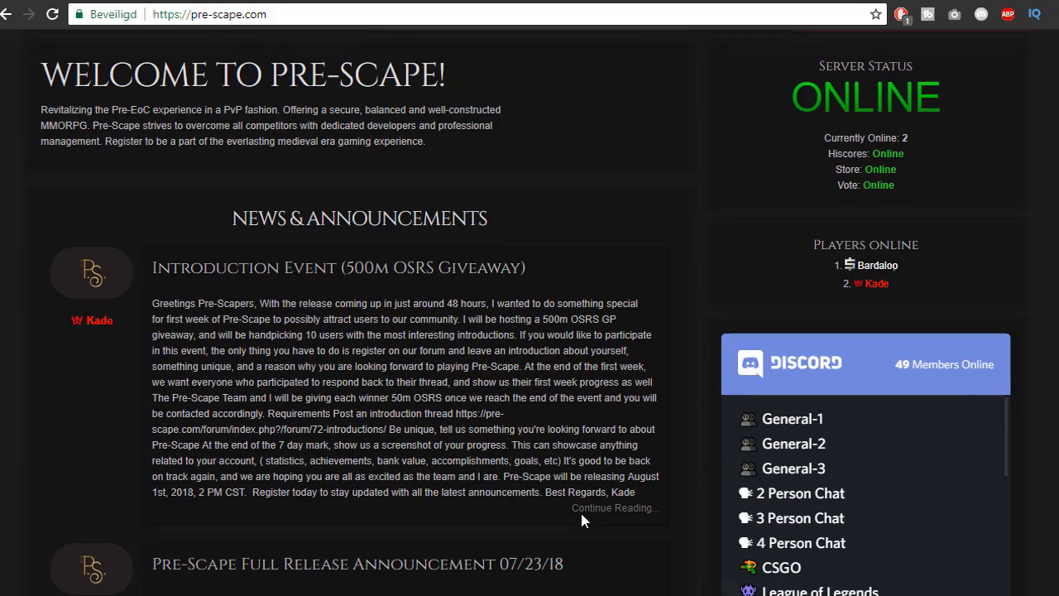
Follow 'Continue Reading...' into the giveaway forum topic and bring the post body into view
click(611, 507)
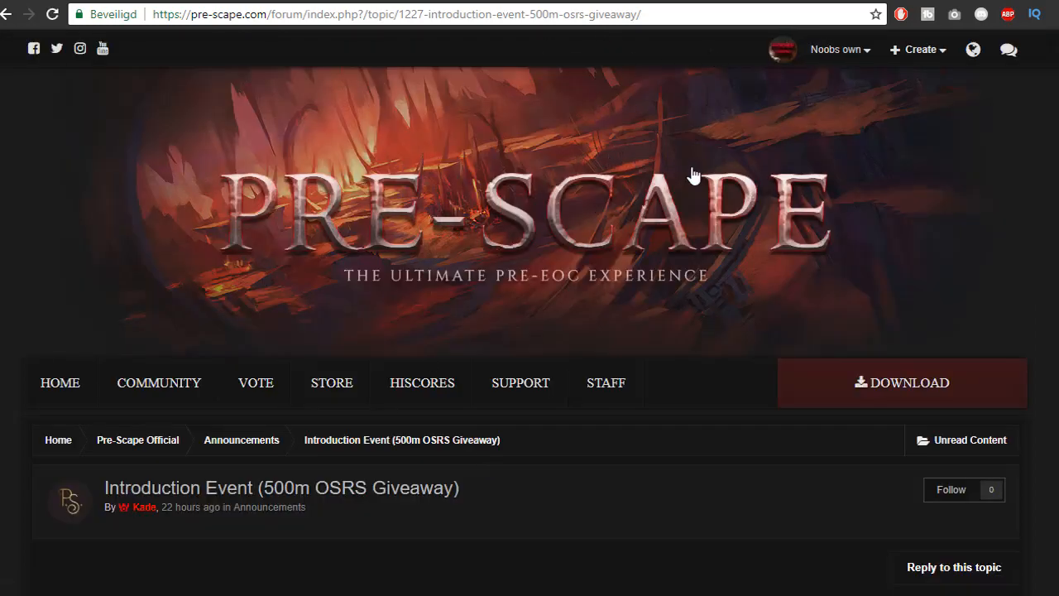
scroll(down, 3)
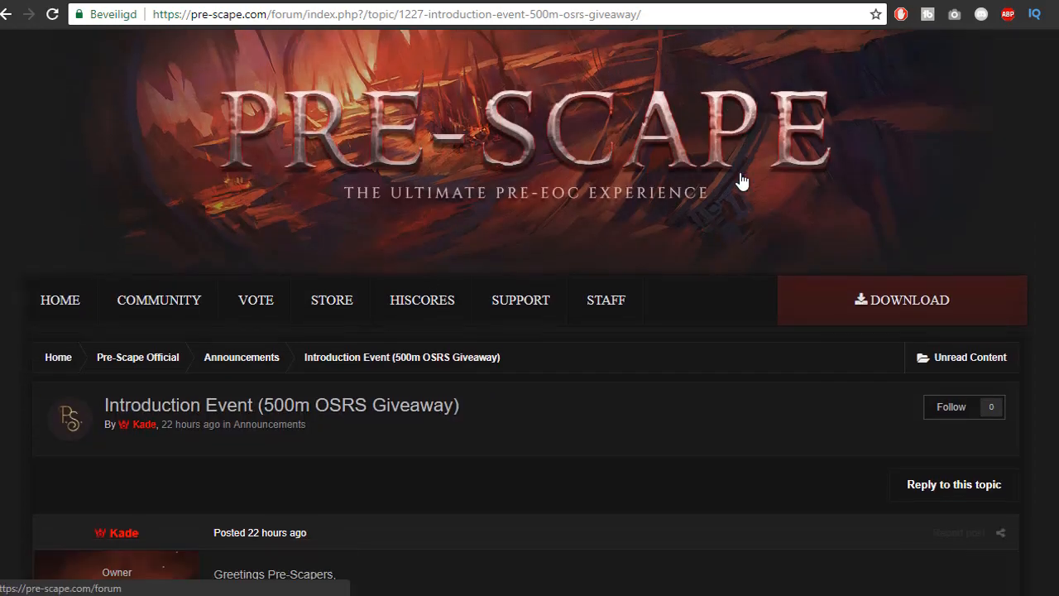
scroll(down, 3)
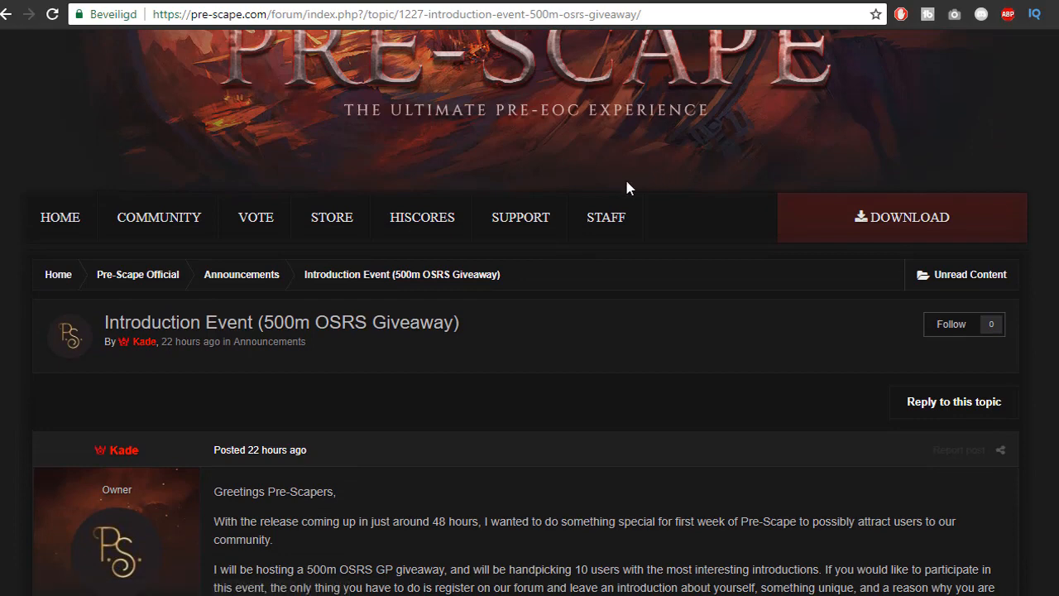
scroll(down, 3)
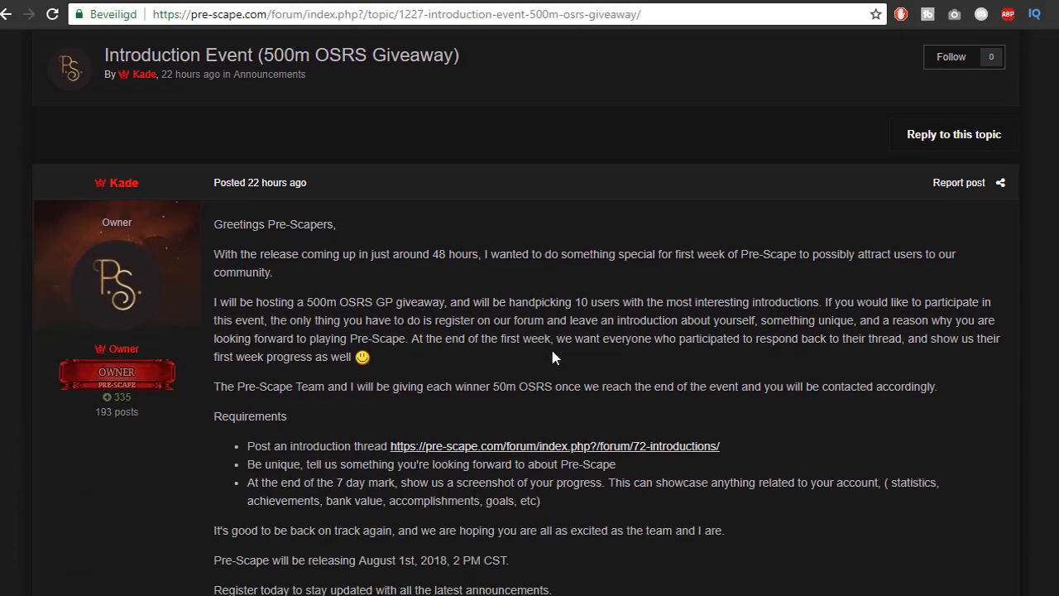
scroll(down, 3)
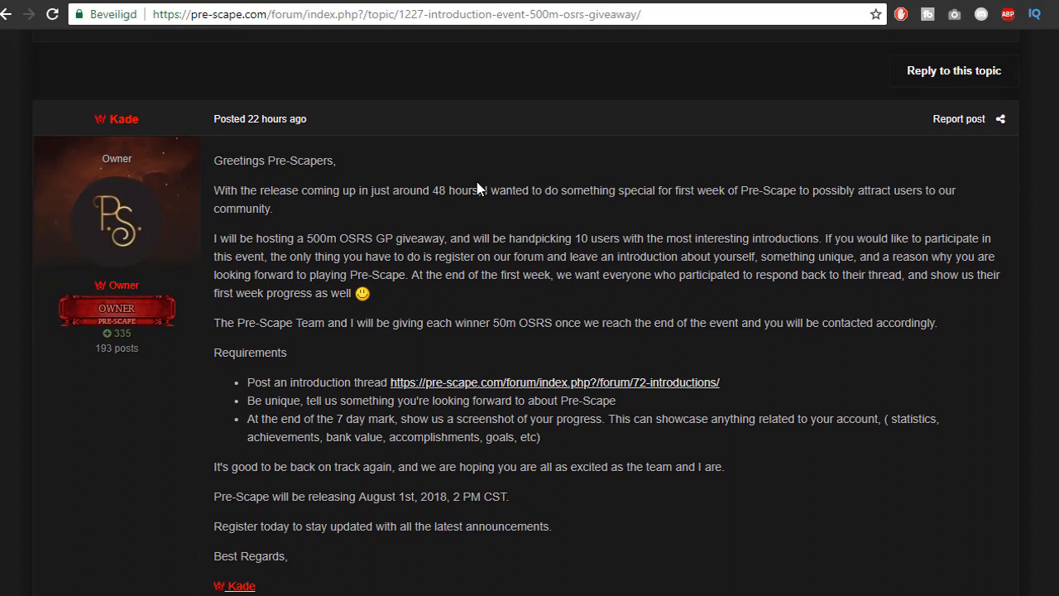
mouse_move(505, 304)
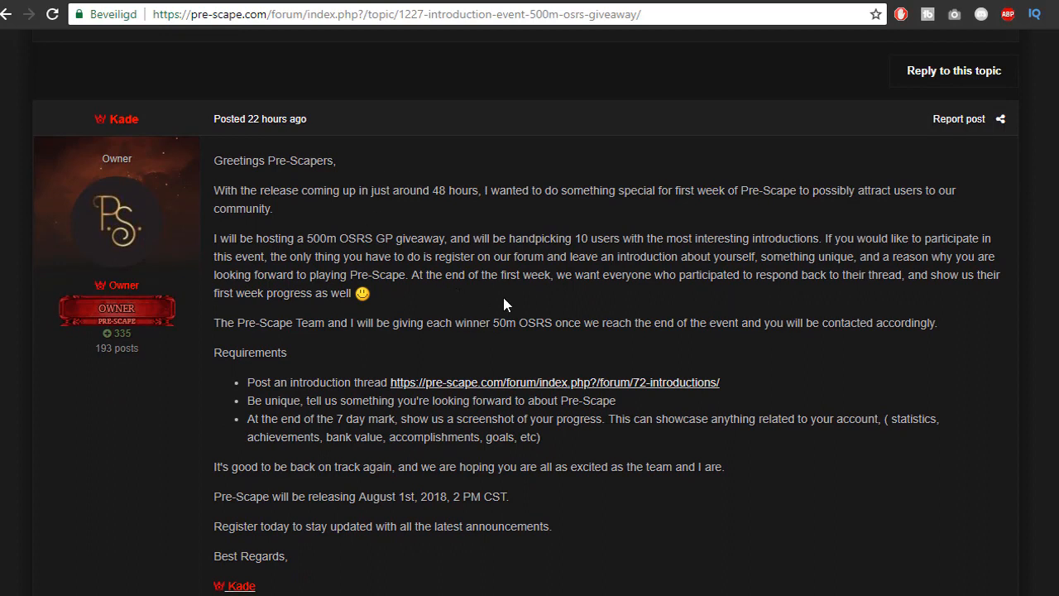
mouse_move(364, 316)
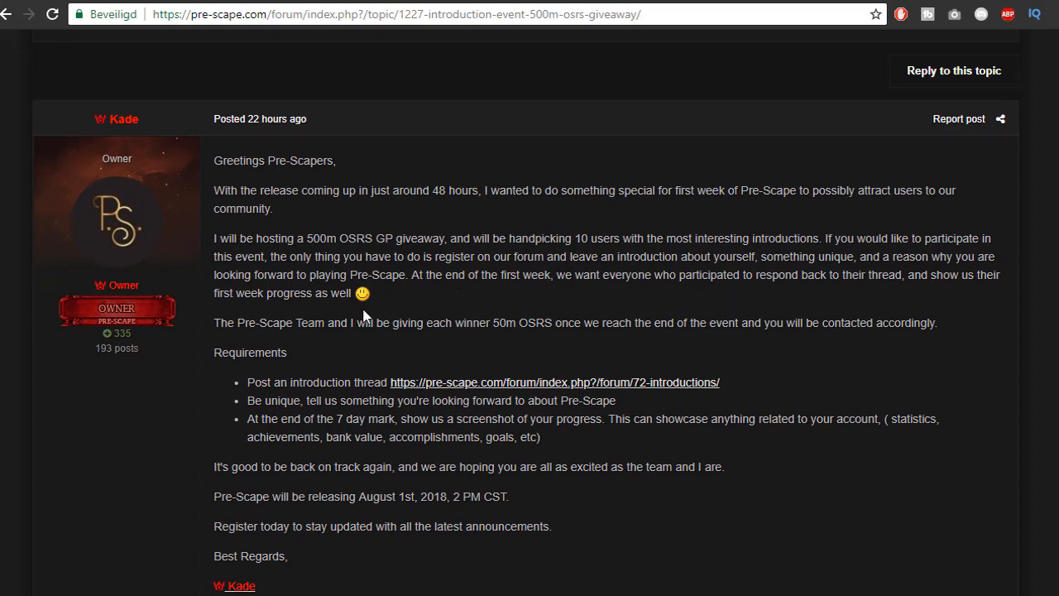
mouse_move(387, 317)
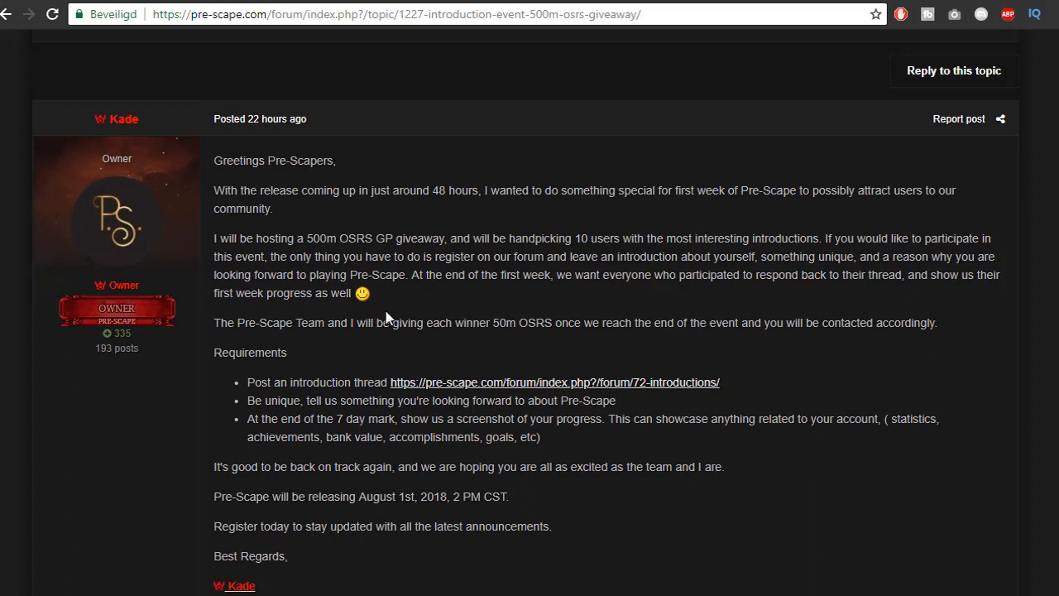
mouse_move(554, 381)
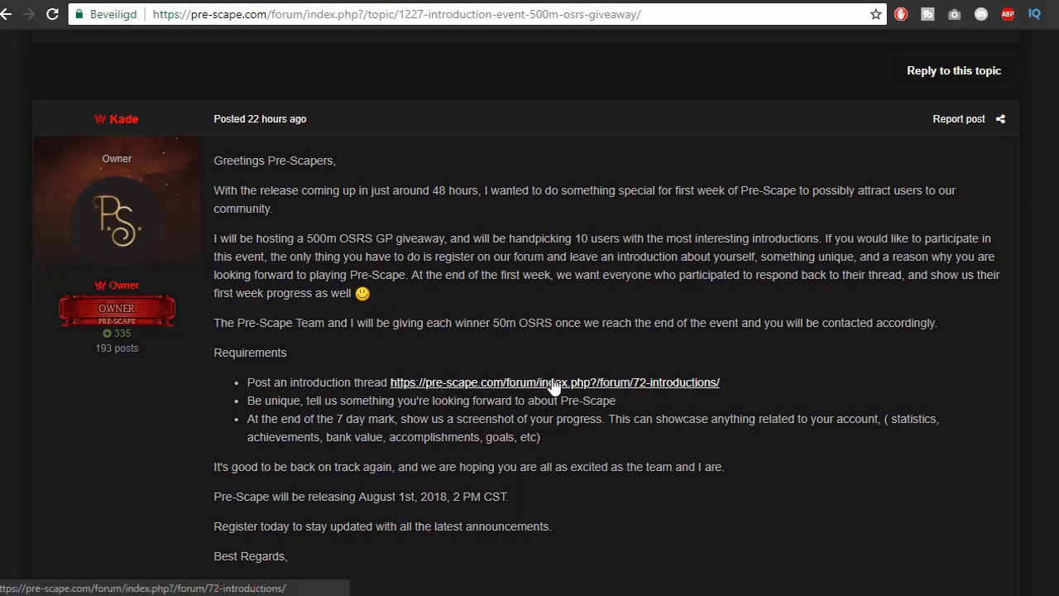
mouse_move(588, 376)
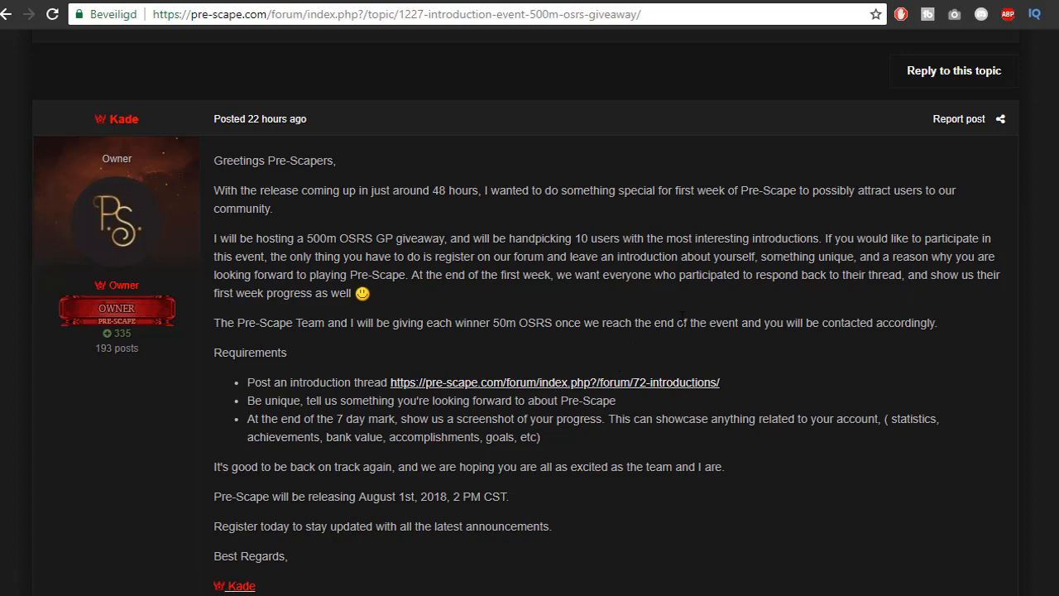
mouse_move(666, 343)
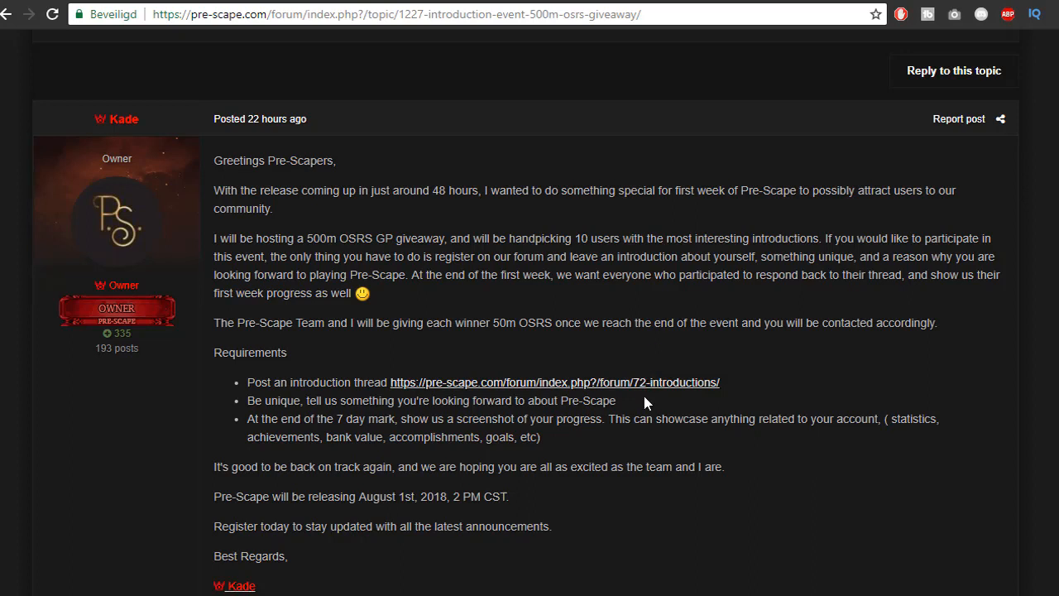
mouse_move(650, 406)
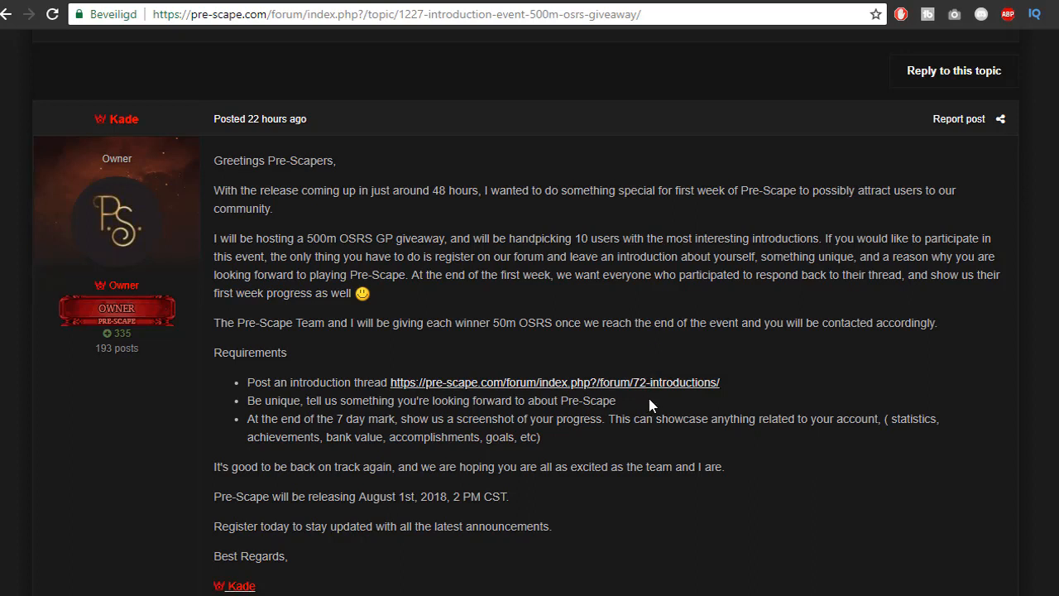
mouse_move(649, 405)
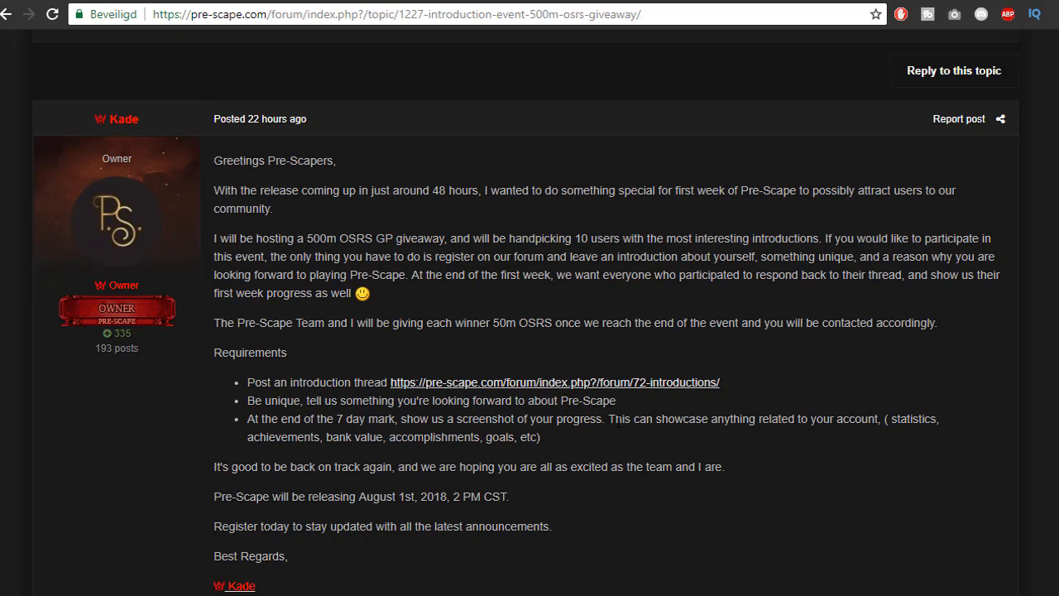
mouse_move(736, 461)
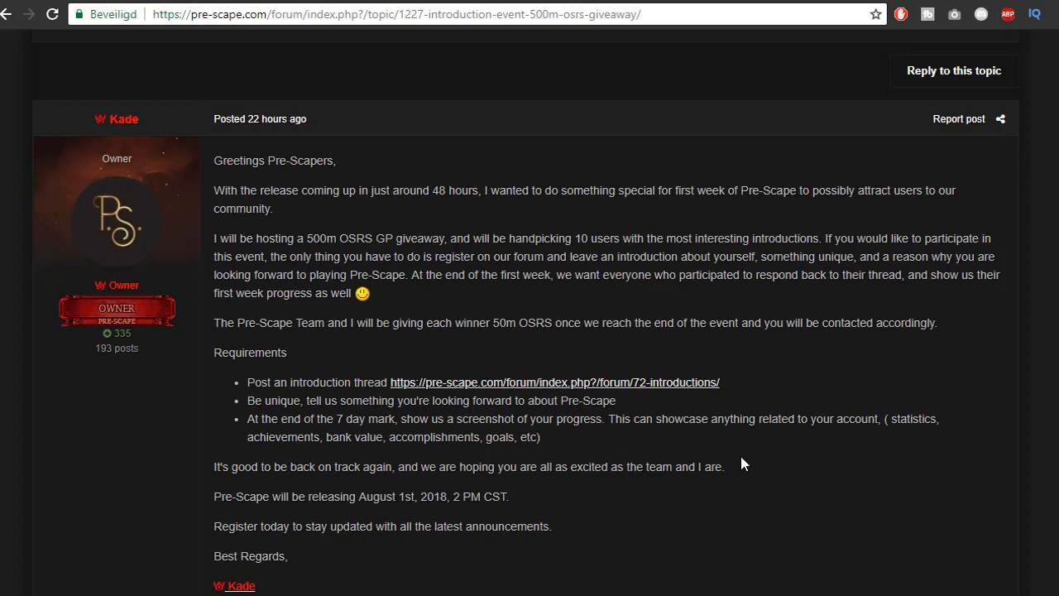
mouse_move(753, 461)
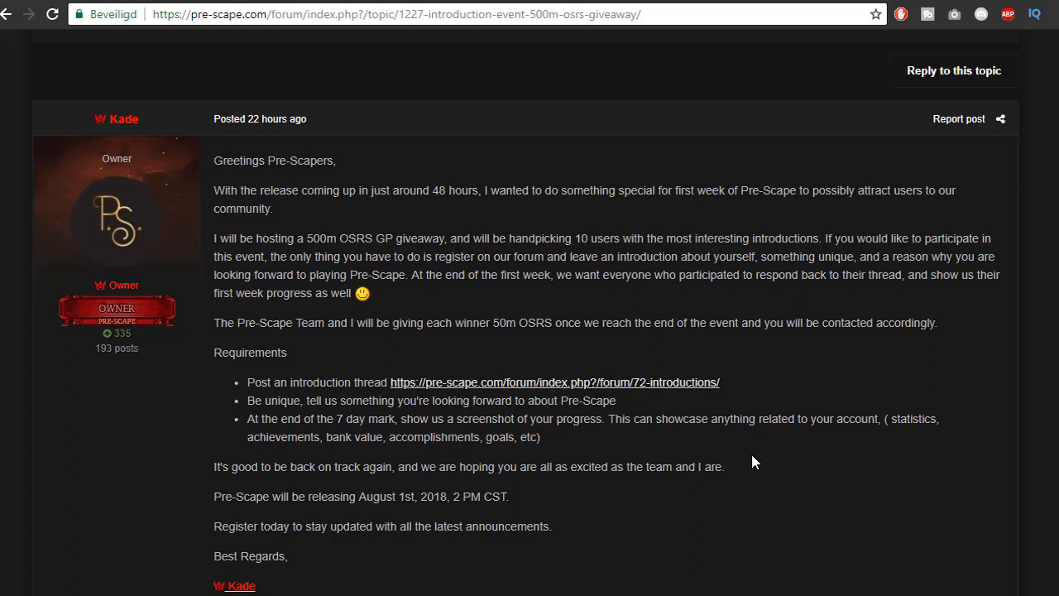
mouse_move(508, 299)
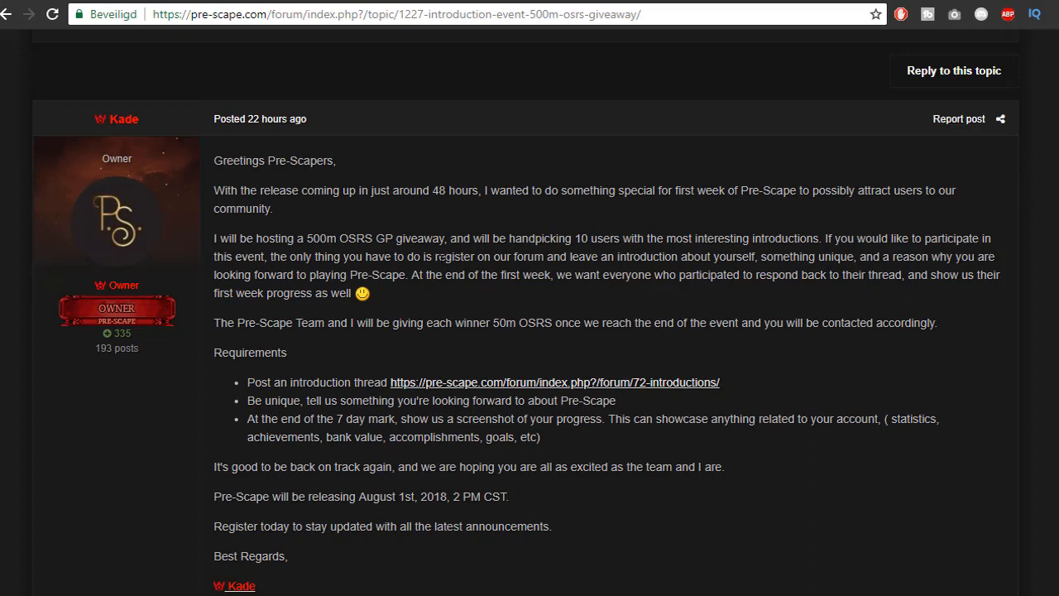
mouse_move(932, 230)
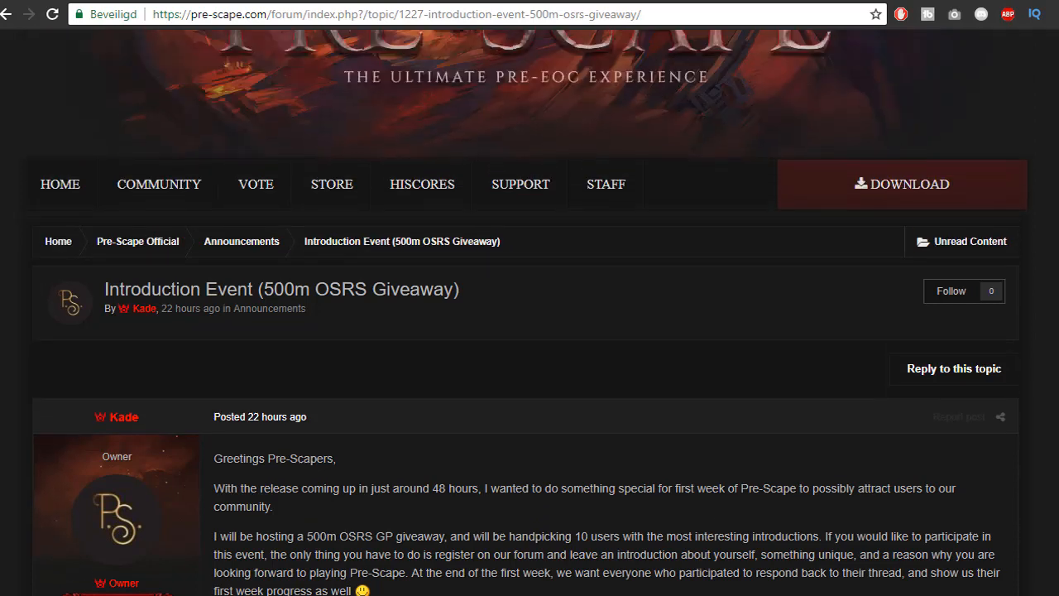
Scroll down the forum index to the chatbox messages and video of the week
scroll(down, 3)
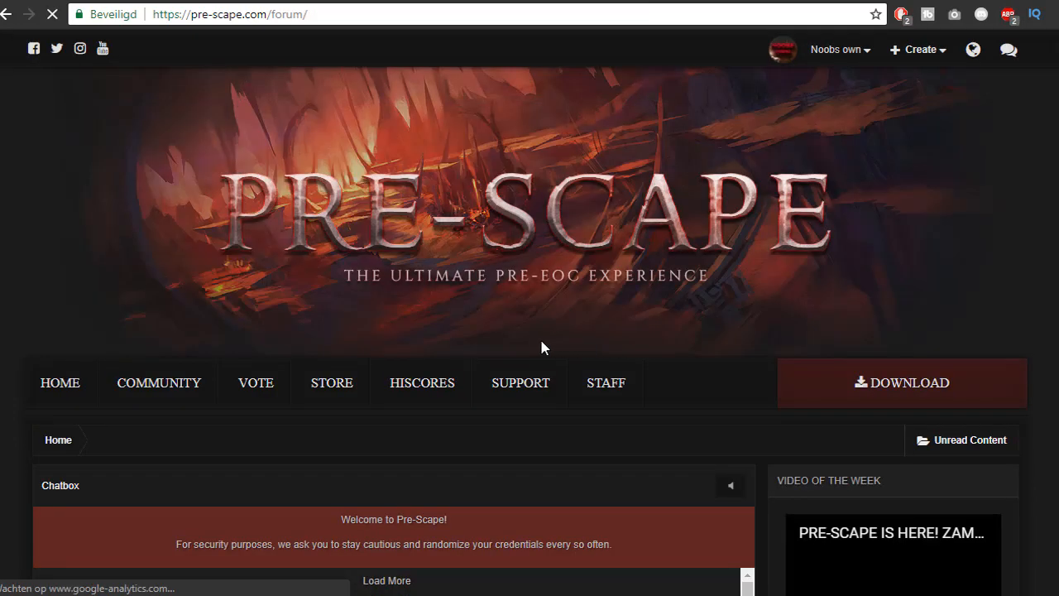
scroll(down, 3)
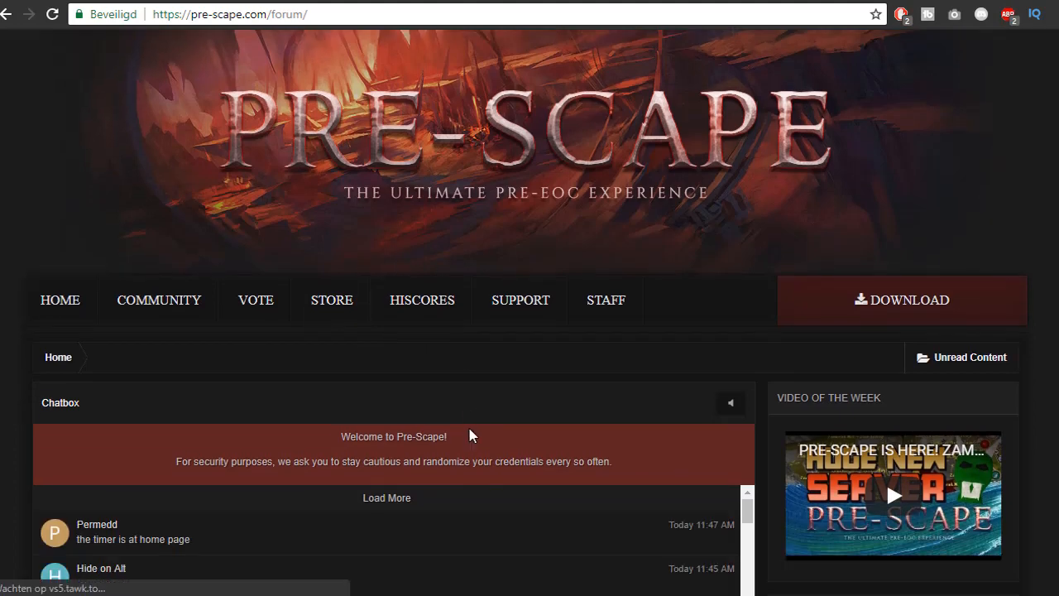
Go back HOME via the top navigation and scroll to the News & Announcements section
click(59, 300)
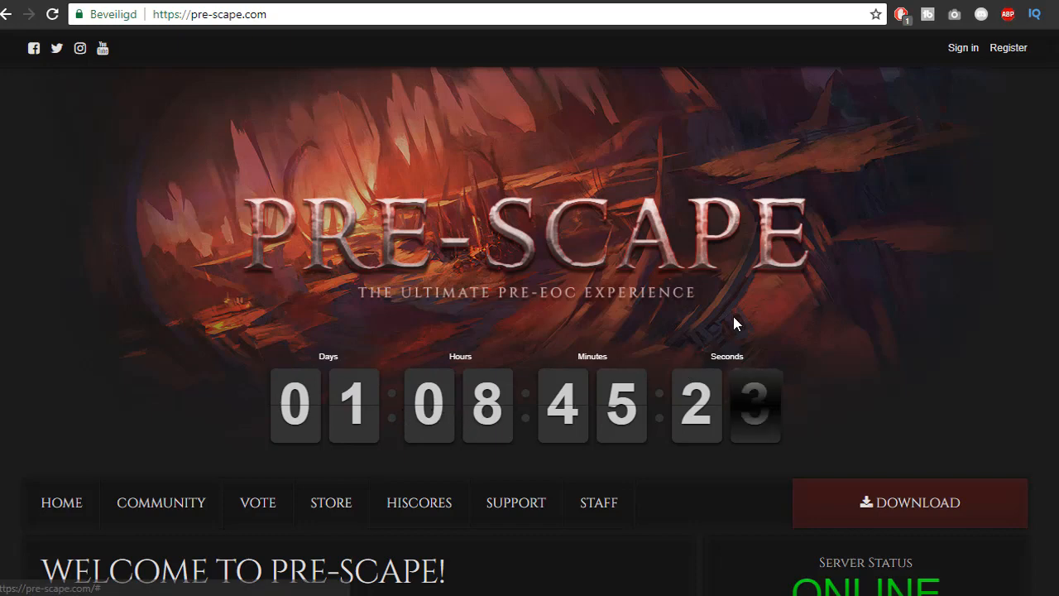
scroll(down, 3)
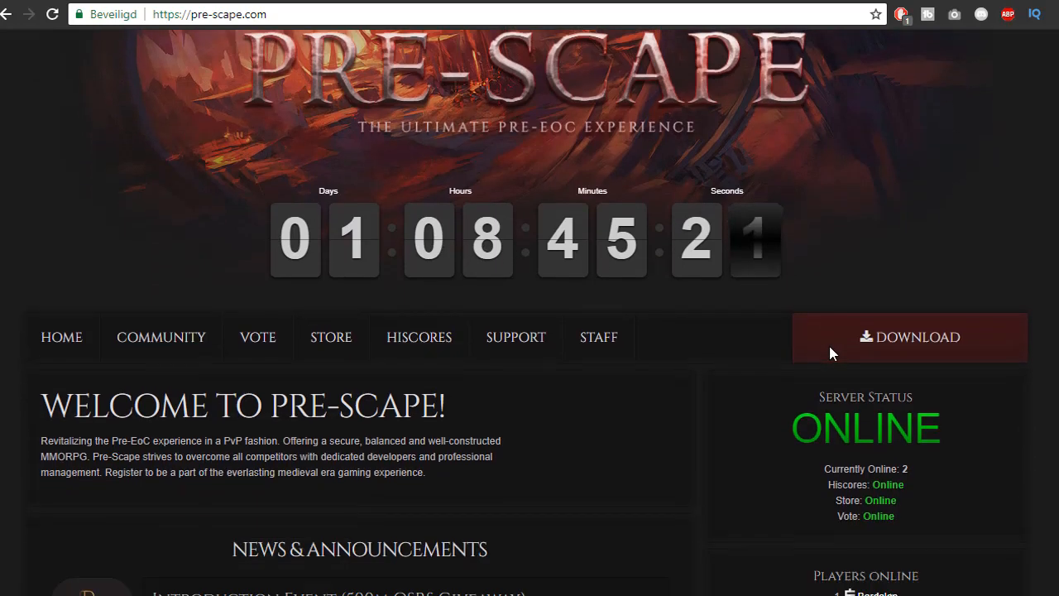
scroll(down, 3)
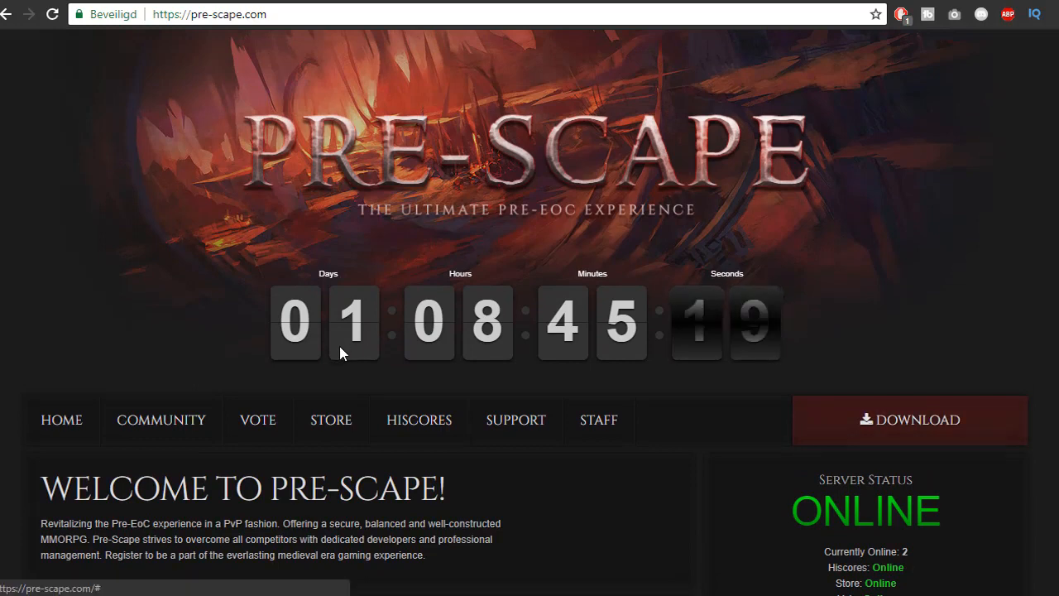
mouse_move(422, 276)
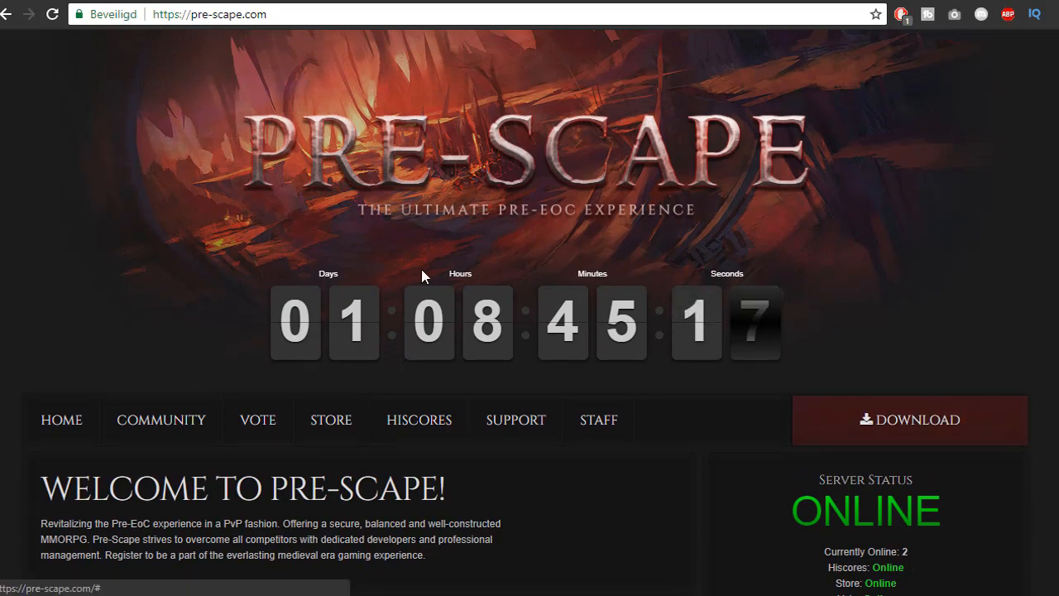
mouse_move(568, 299)
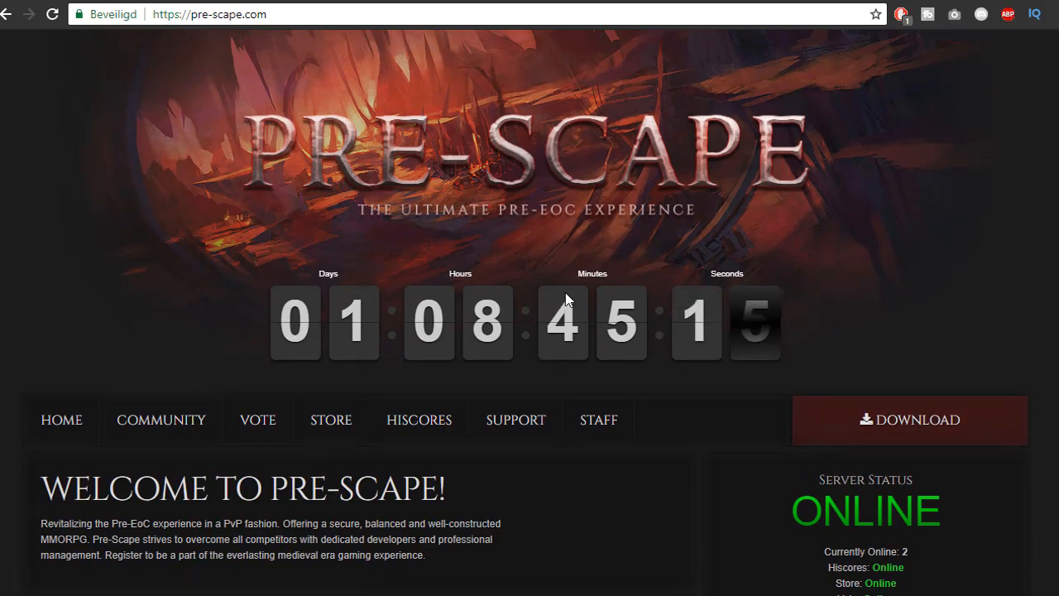
scroll(down, 3)
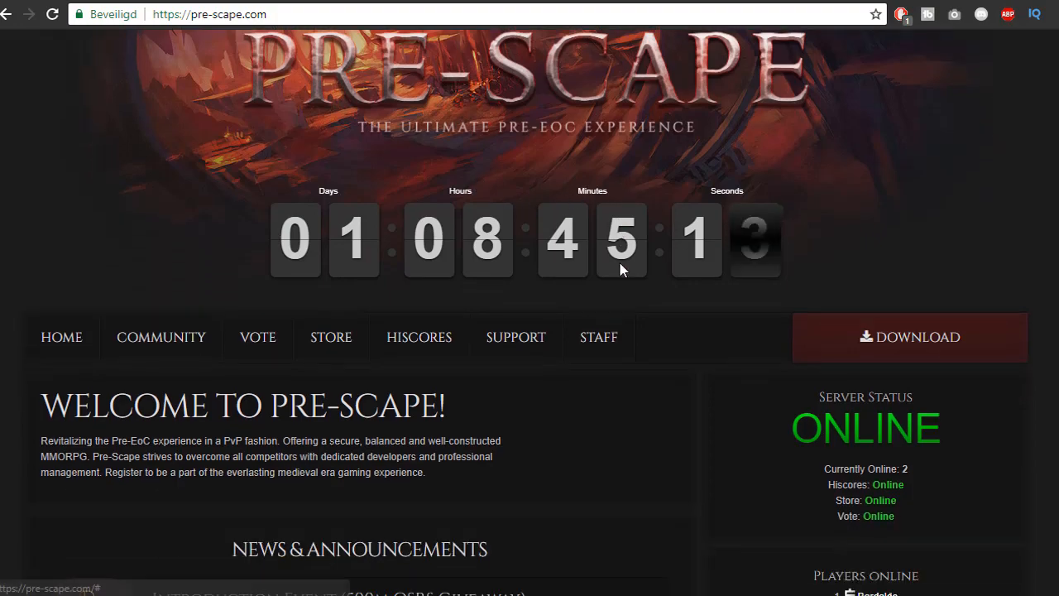
scroll(down, 3)
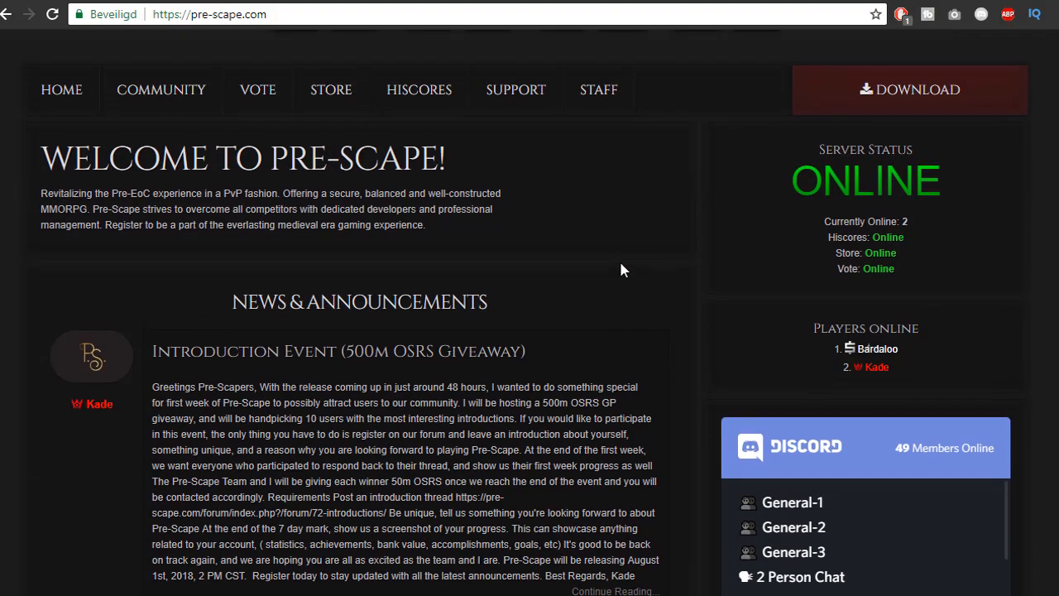